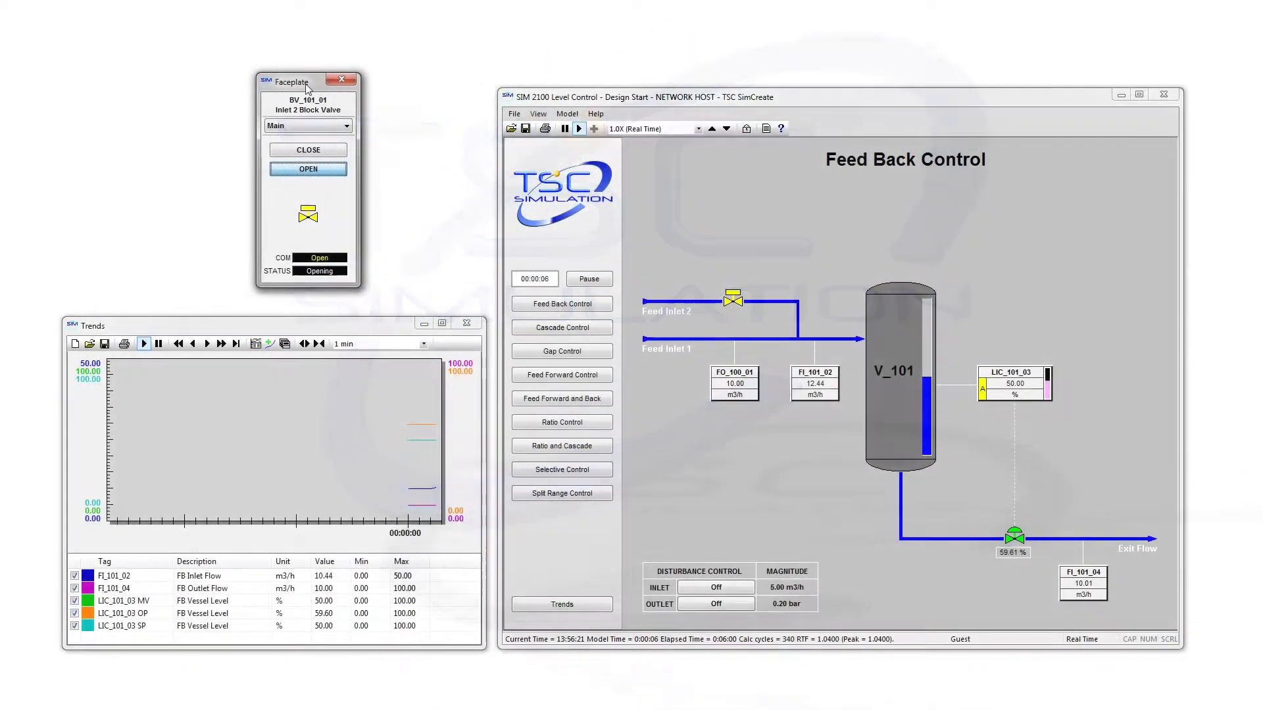
Select a Sine Wave inlet disturbance for Level Control, then start the Bubble Bath Pump.
click(714, 587)
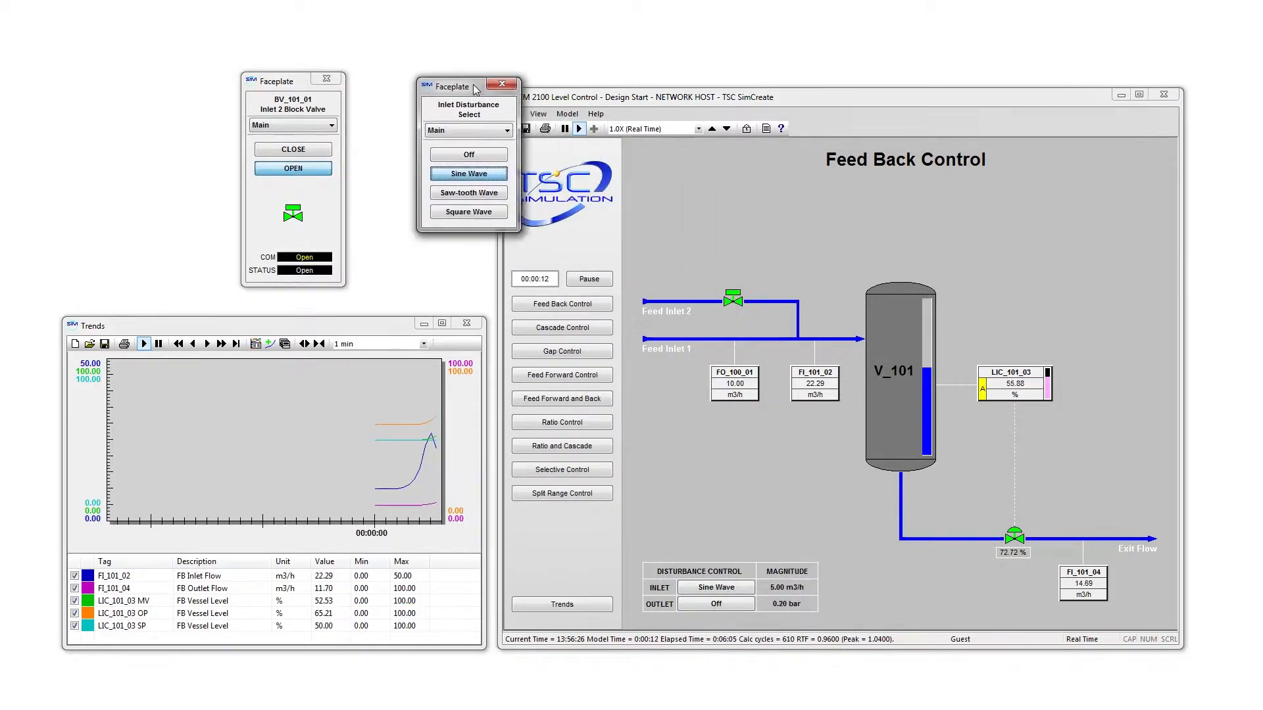
click(715, 604)
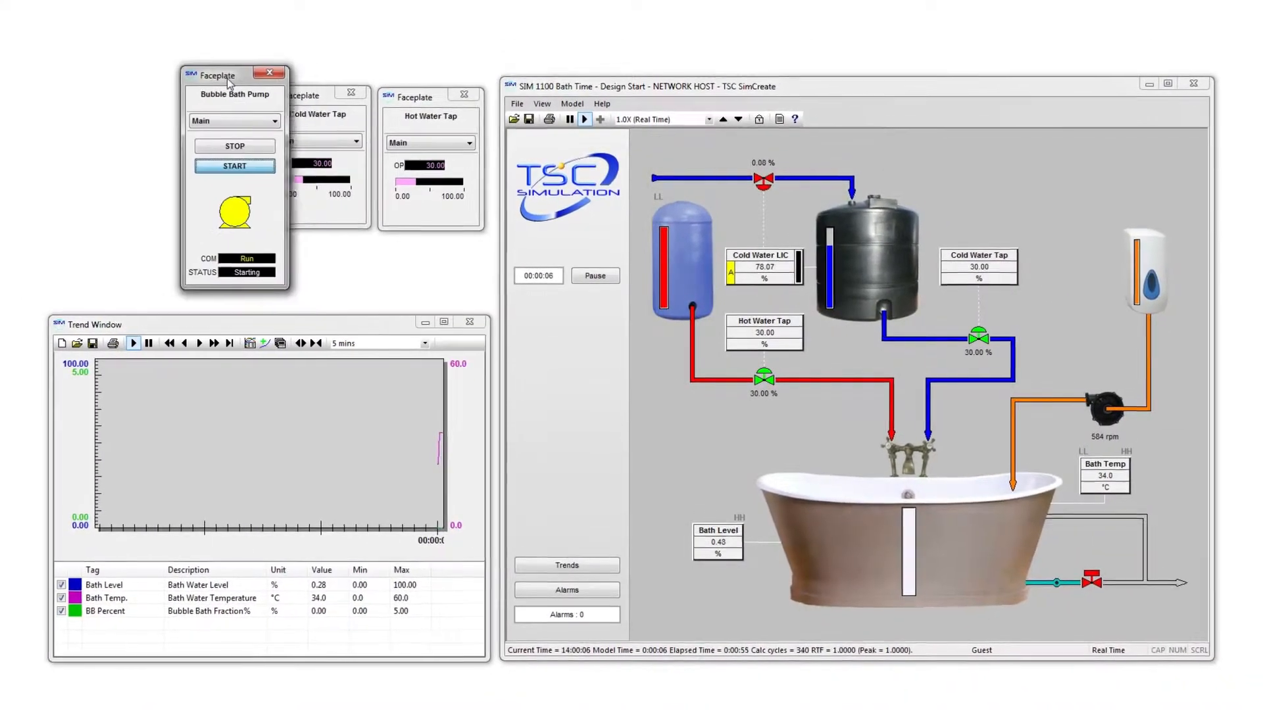
click(433, 343)
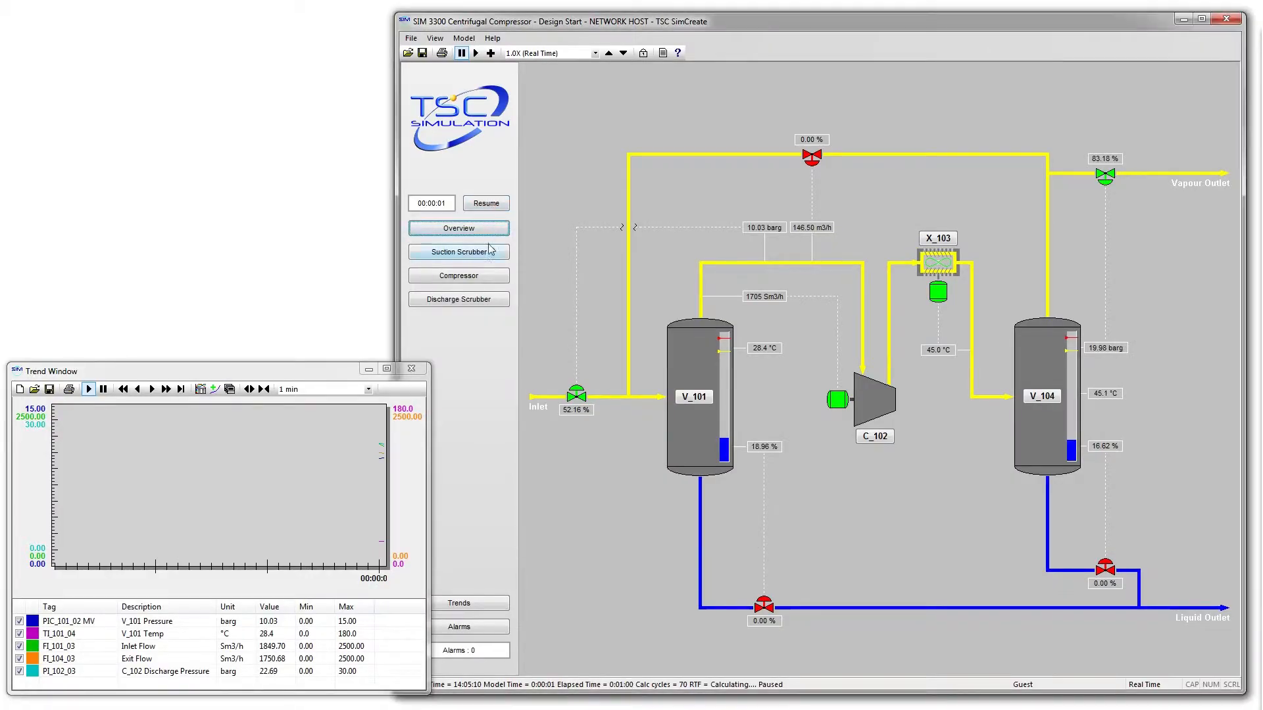
Tour the Centrifugal Compressor model's Compressor and Discharge Scrubber pages from the overview.
click(458, 275)
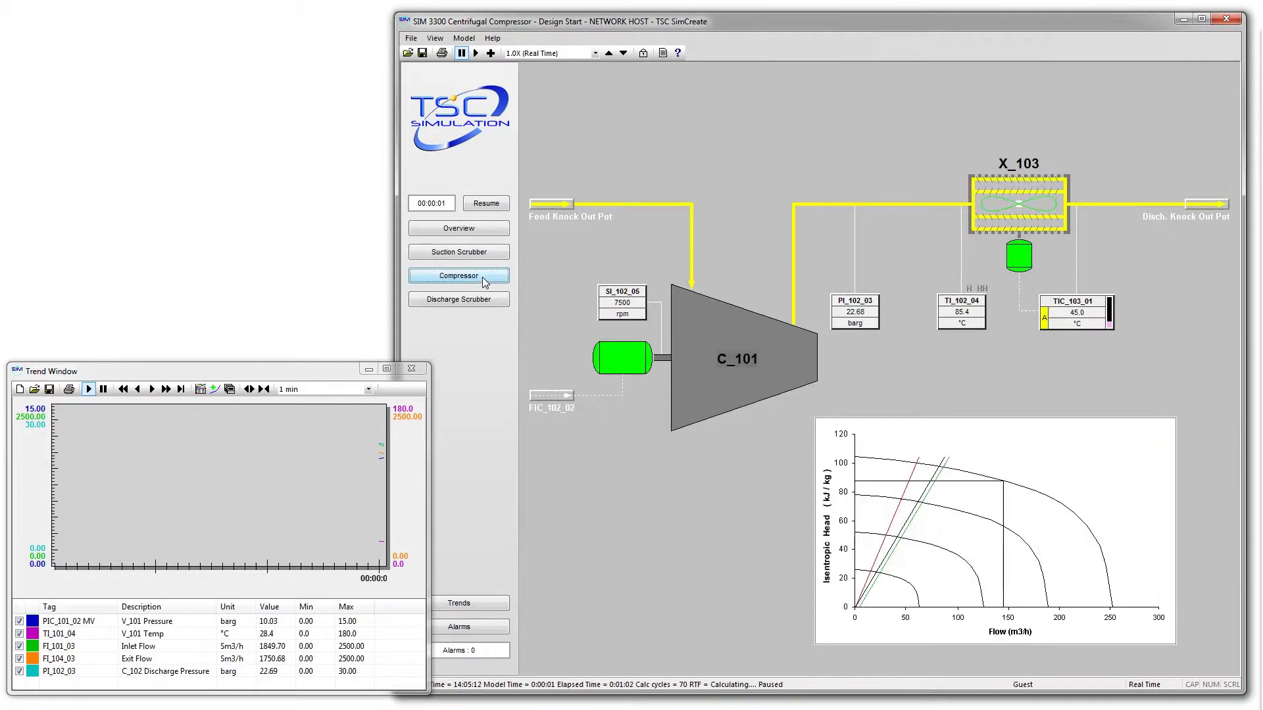
click(458, 299)
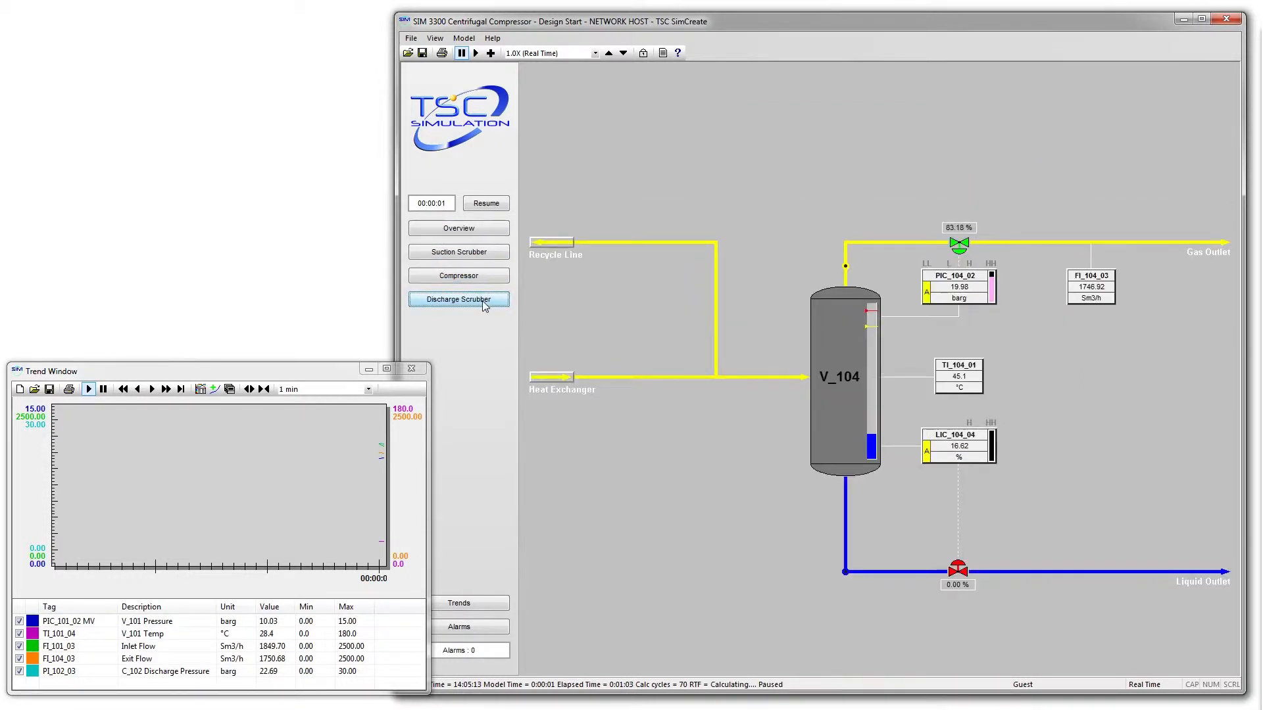
click(485, 202)
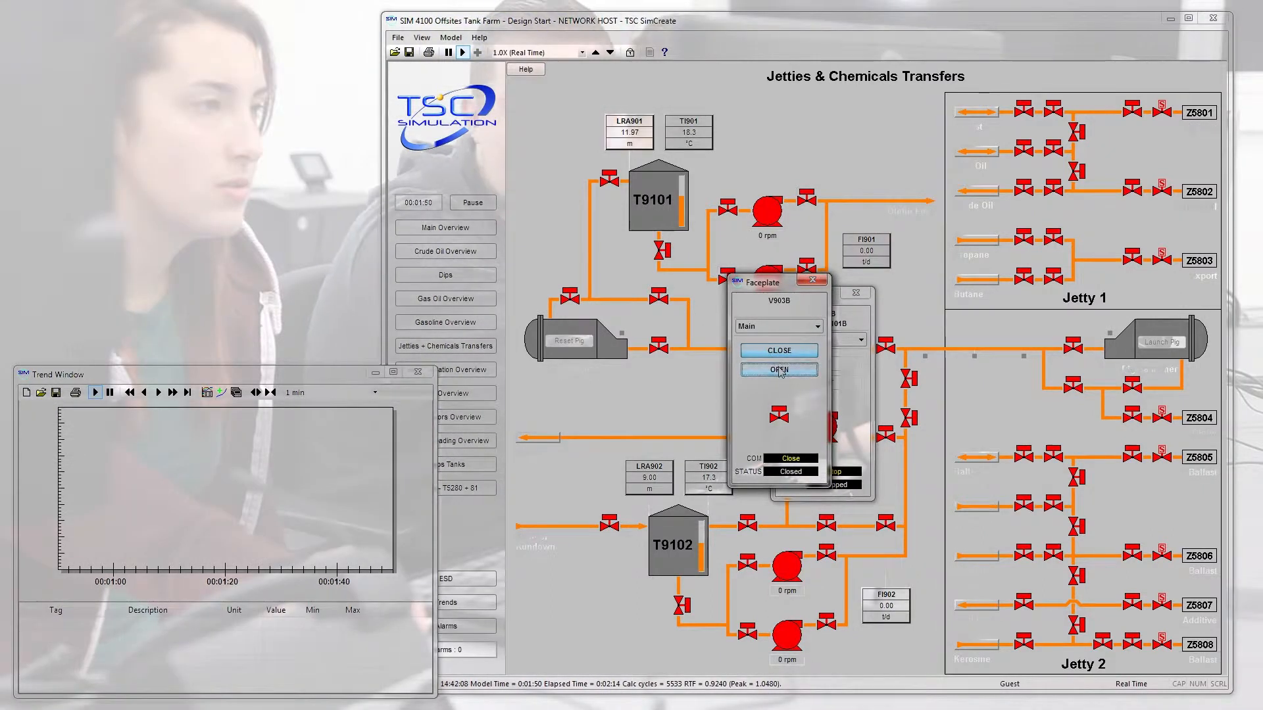
Open valve V903B on the Jetties & Chemicals Transfers page.
click(777, 369)
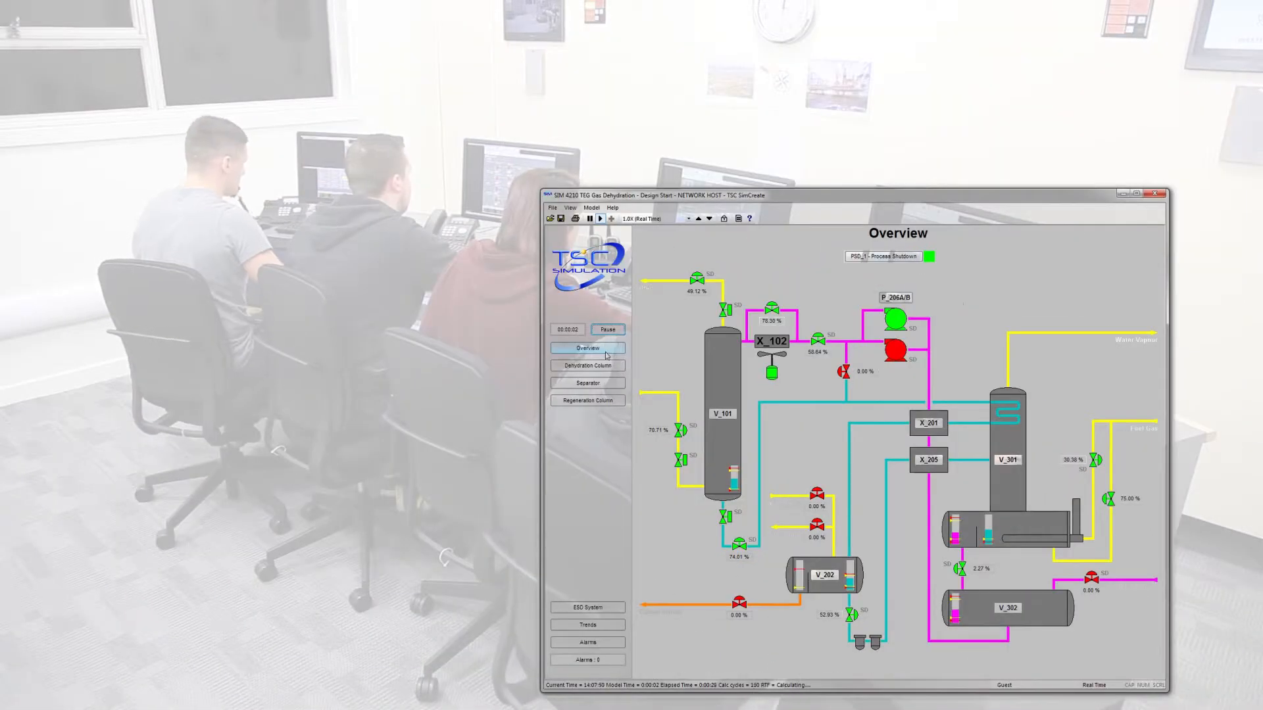
Show the Gas Dehydration model's Dehydration Column and Regeneration Column pages.
click(586, 364)
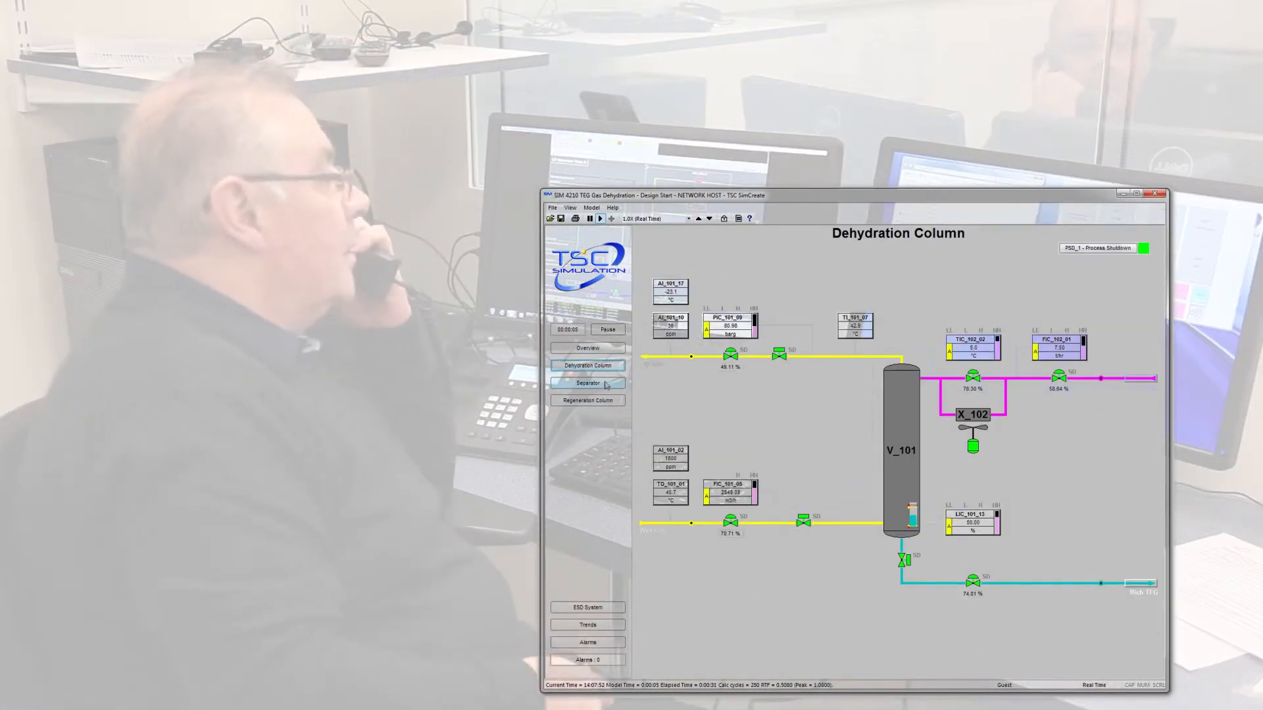
click(586, 399)
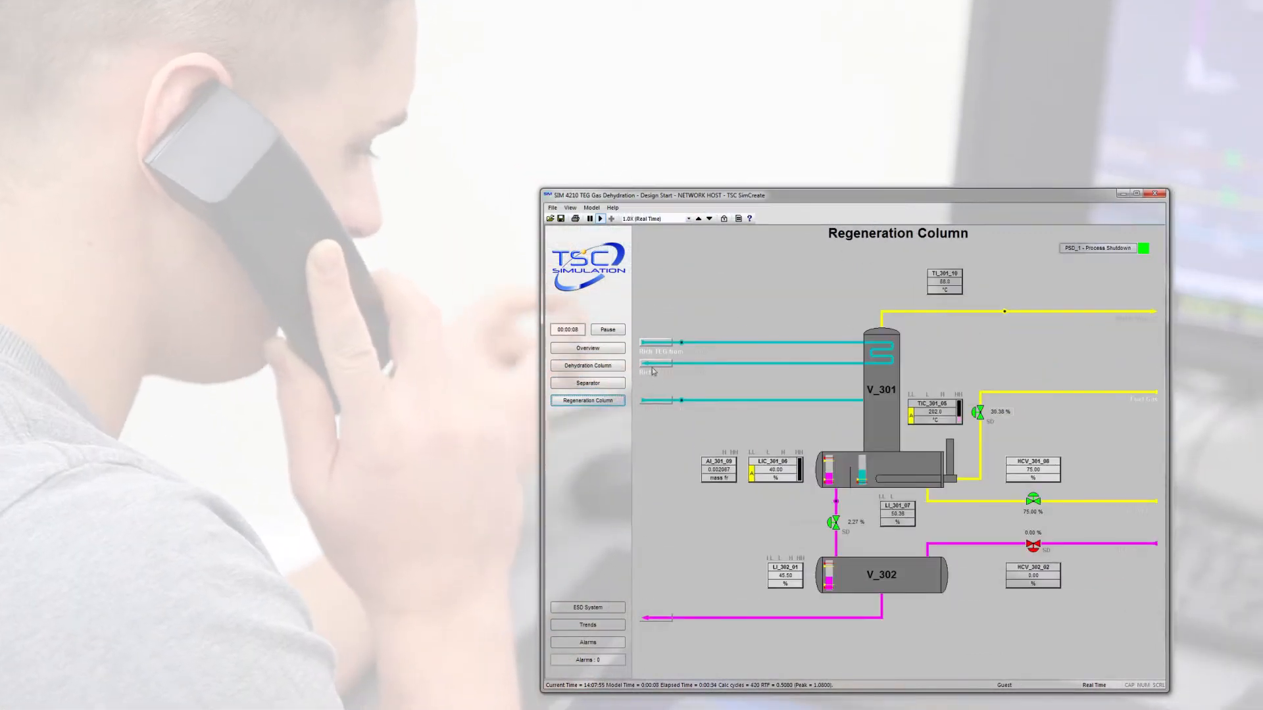
click(587, 382)
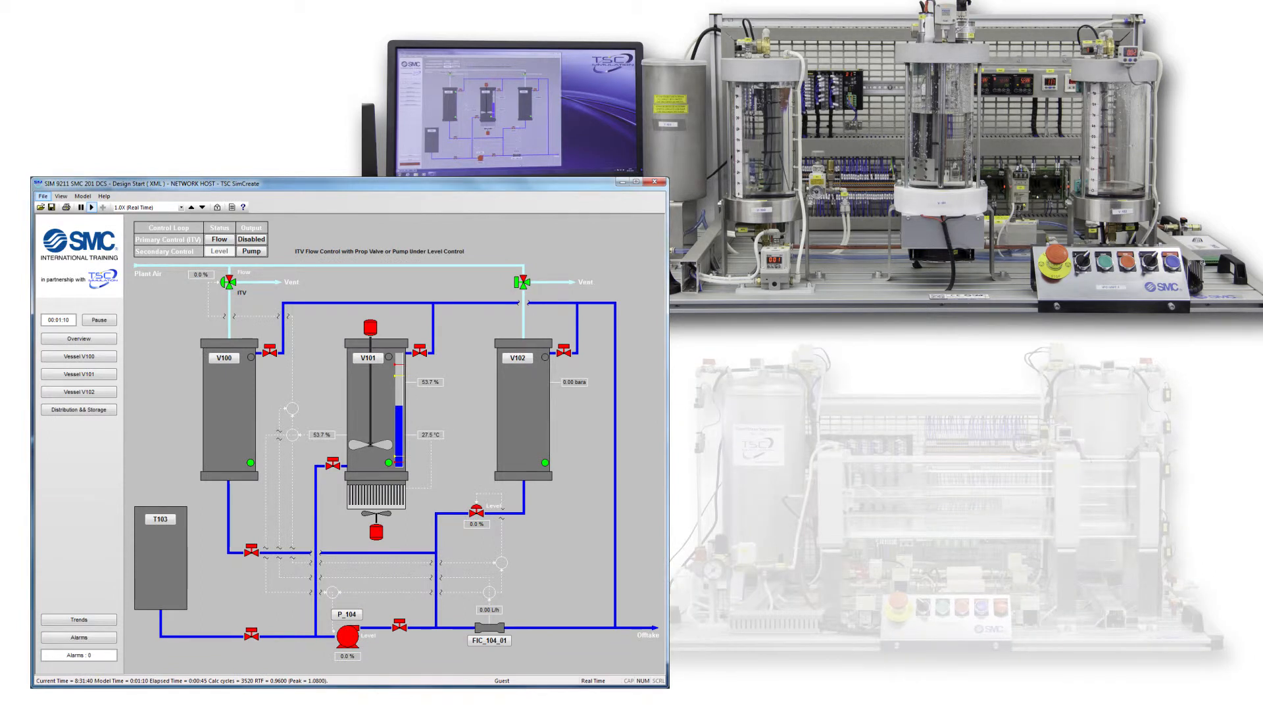
Show the SMC DCS simulation's Vessel V101 detail page.
click(78, 373)
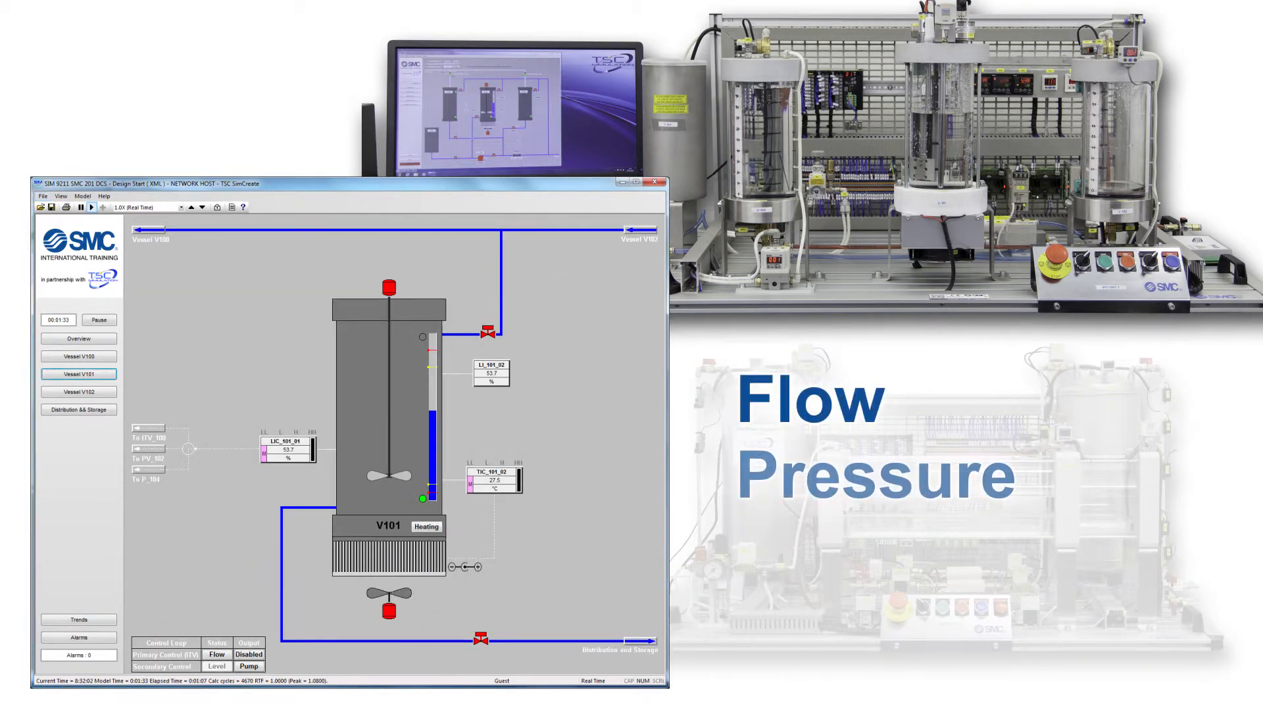